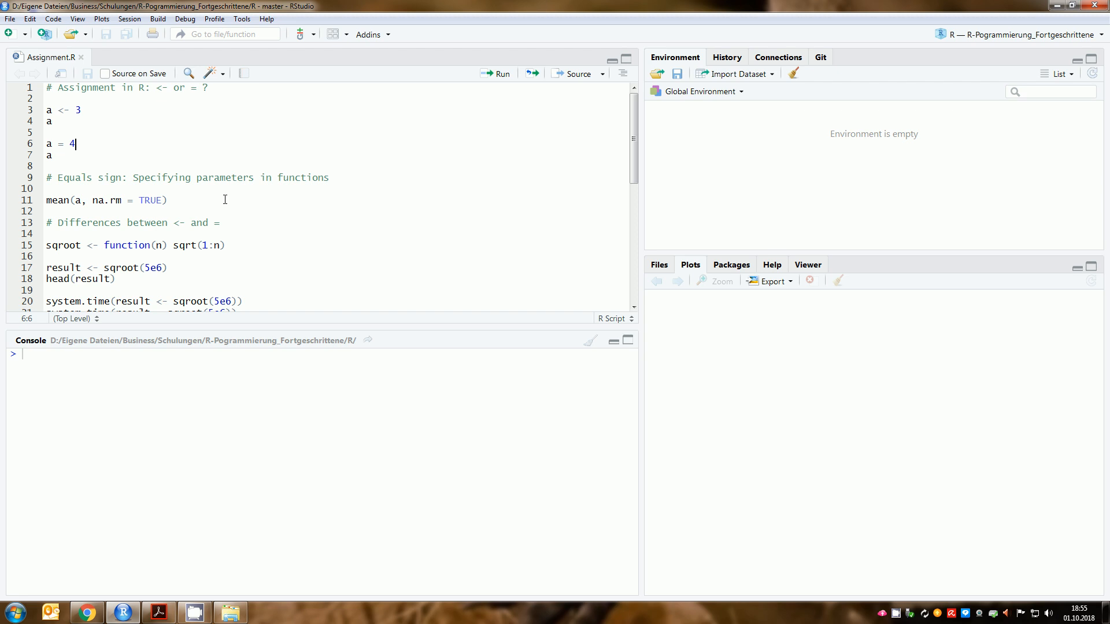
{"action": "mouse_move", "coordinate": [177, 125]}
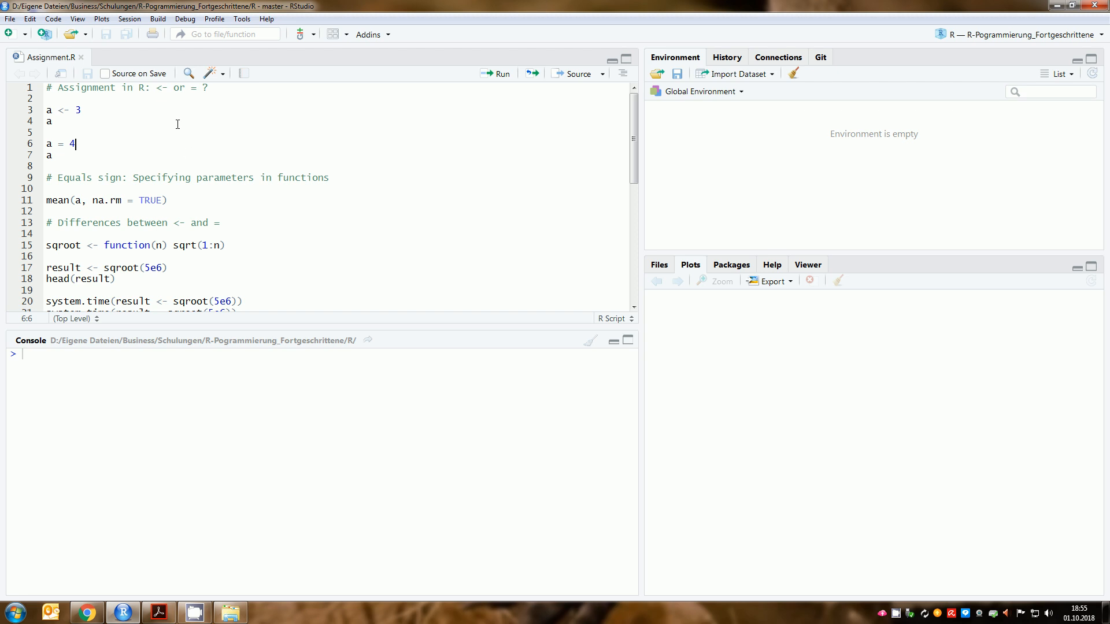
Run a <- 3, a, a = 4, a so the console prints 3 then 4
{"action": "double_click", "coordinate": [157, 87]}
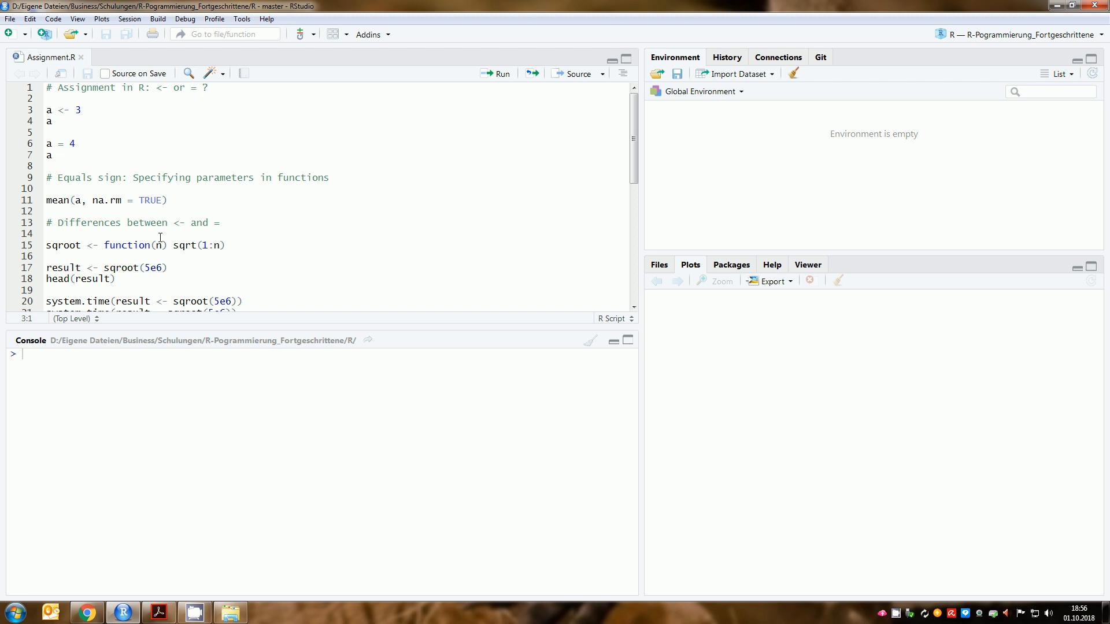
{"action": "left_click", "coordinate": [495, 73]}
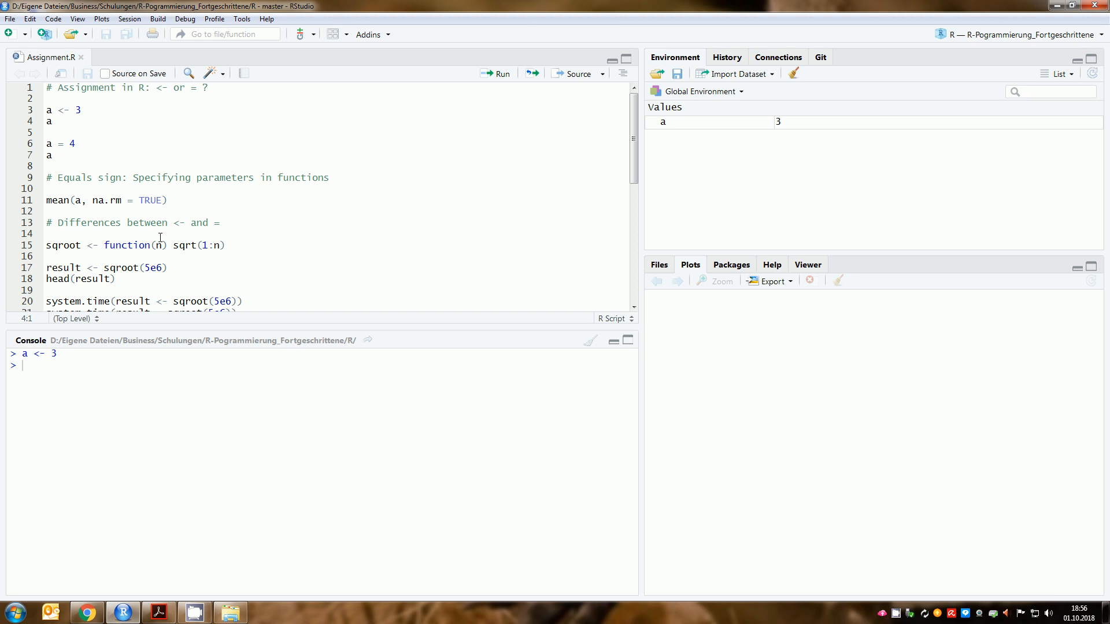
{"action": "mouse_move", "coordinate": [782, 132]}
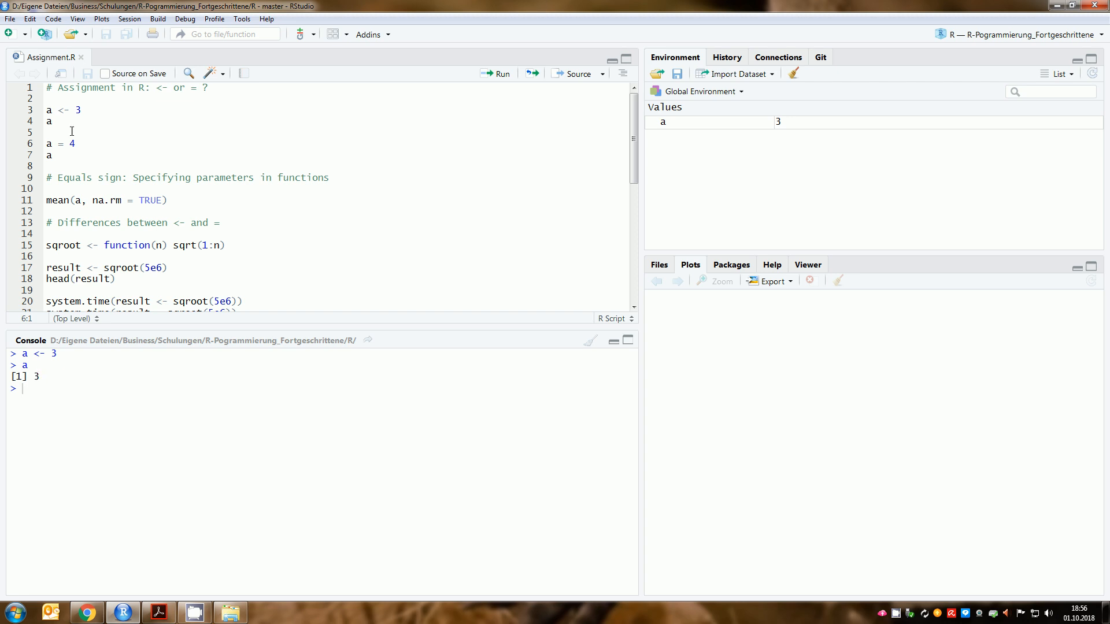
{"action": "mouse_move", "coordinate": [427, 182]}
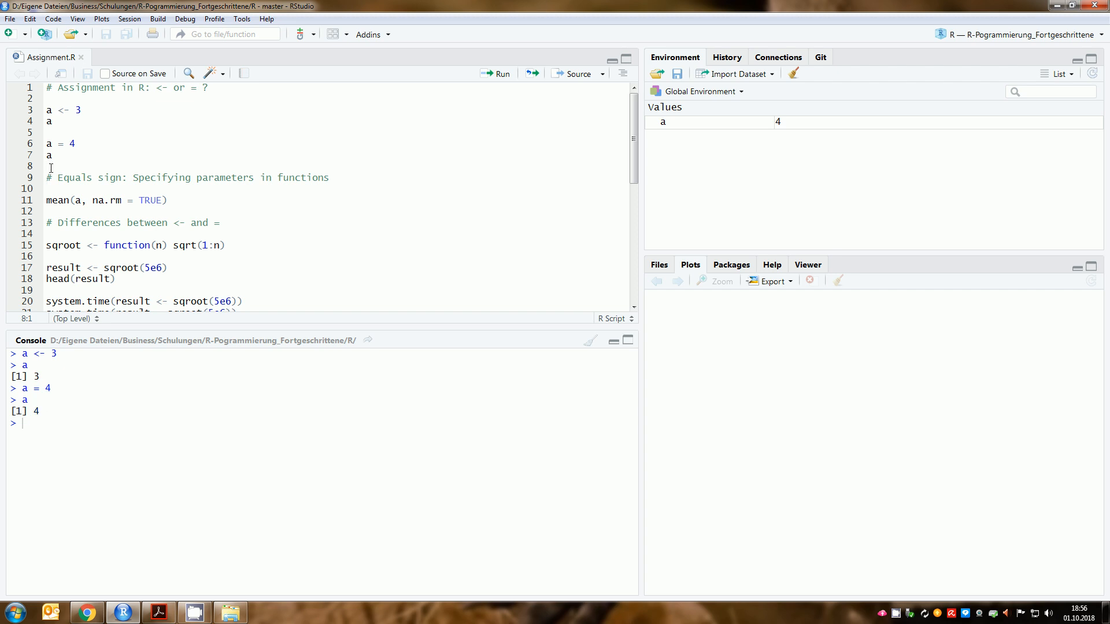
{"action": "mouse_move", "coordinate": [63, 131]}
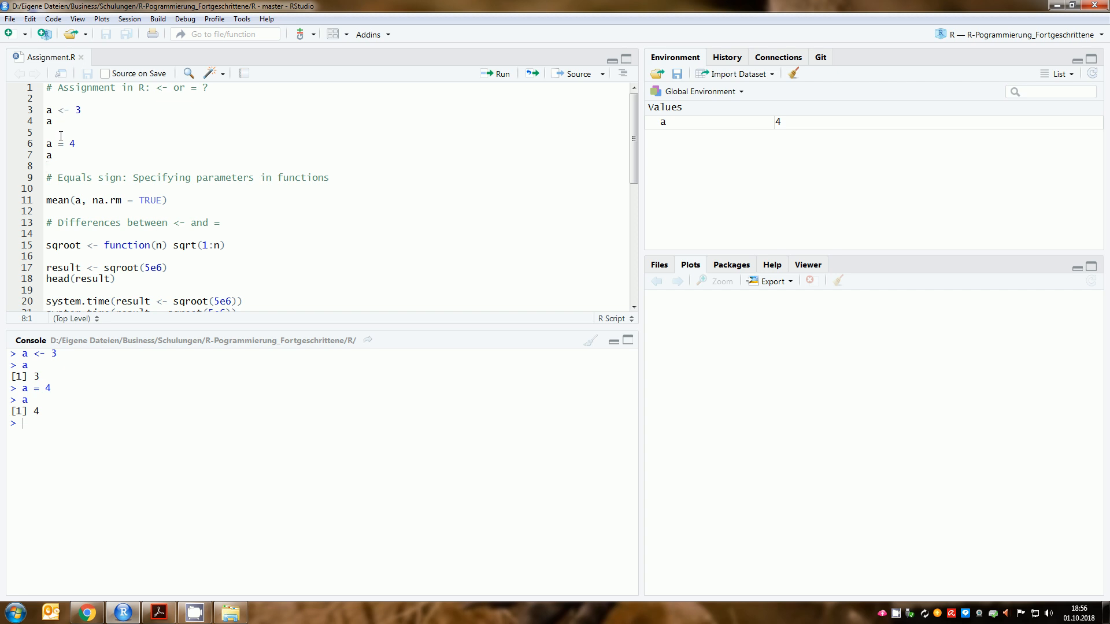
{"action": "mouse_move", "coordinate": [58, 110]}
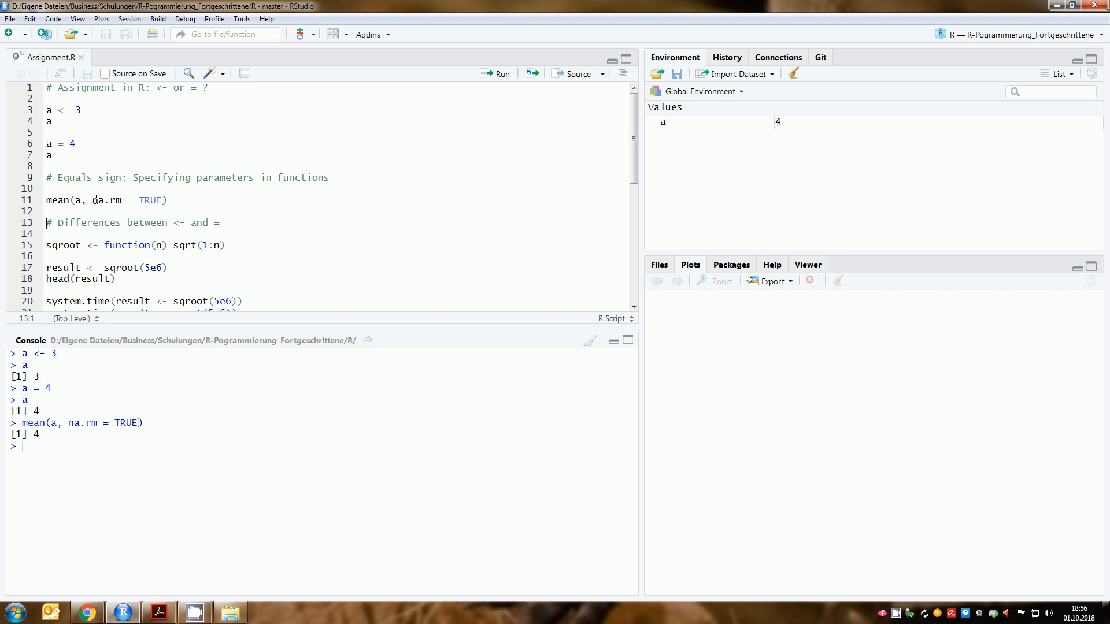
Run mean(a, na.rm = TRUE) so the console returns 4
{"action": "left_click", "coordinate": [91, 200]}
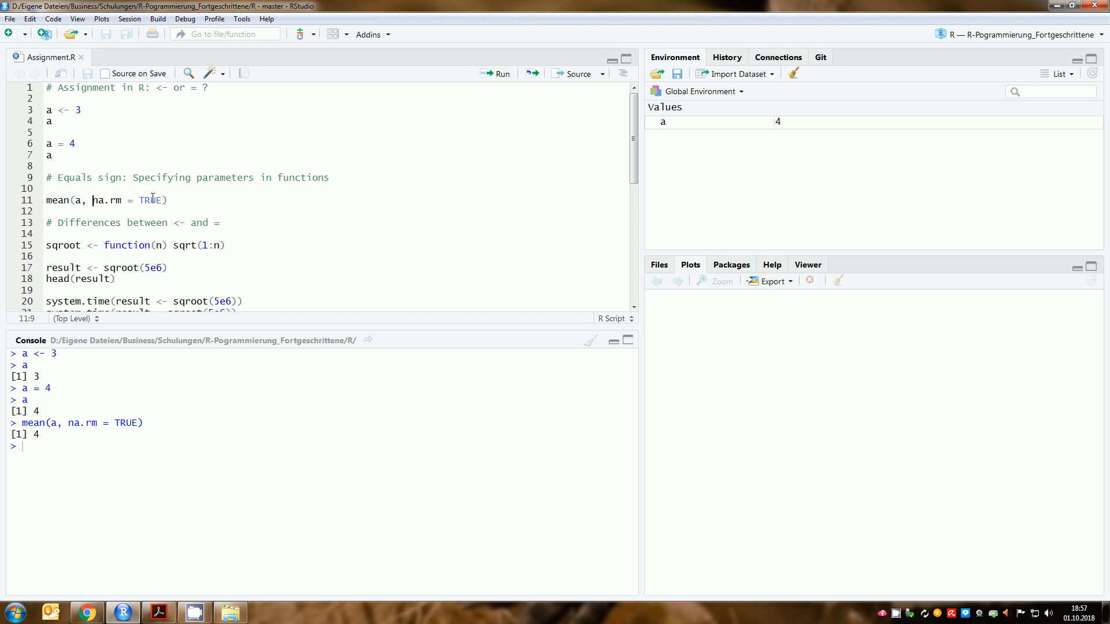
{"action": "mouse_move", "coordinate": [149, 200]}
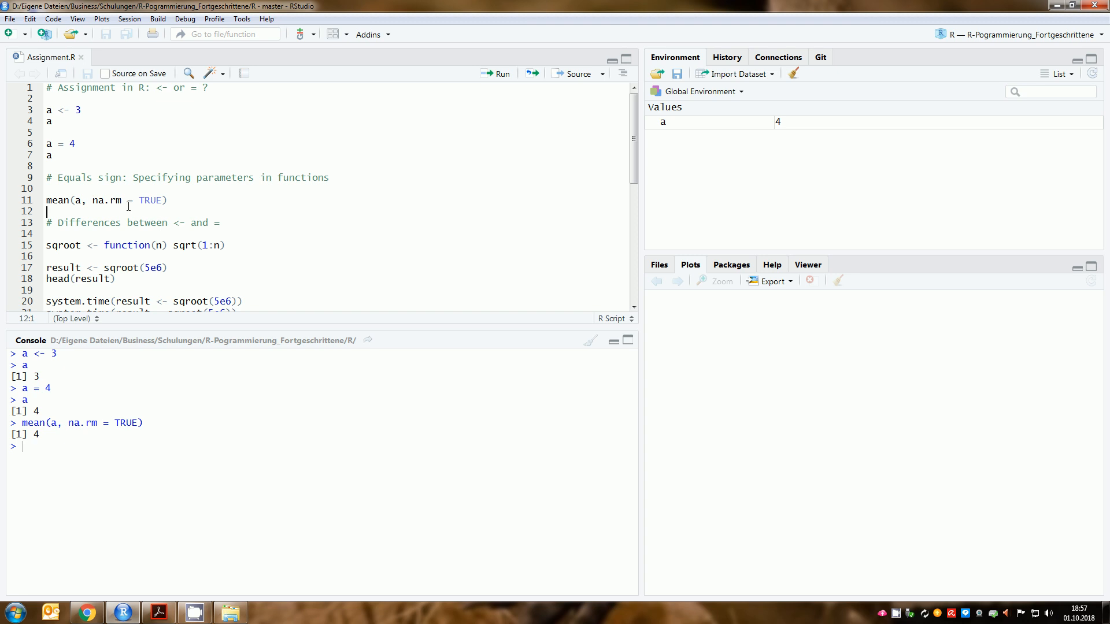
{"action": "left_click", "coordinate": [106, 199]}
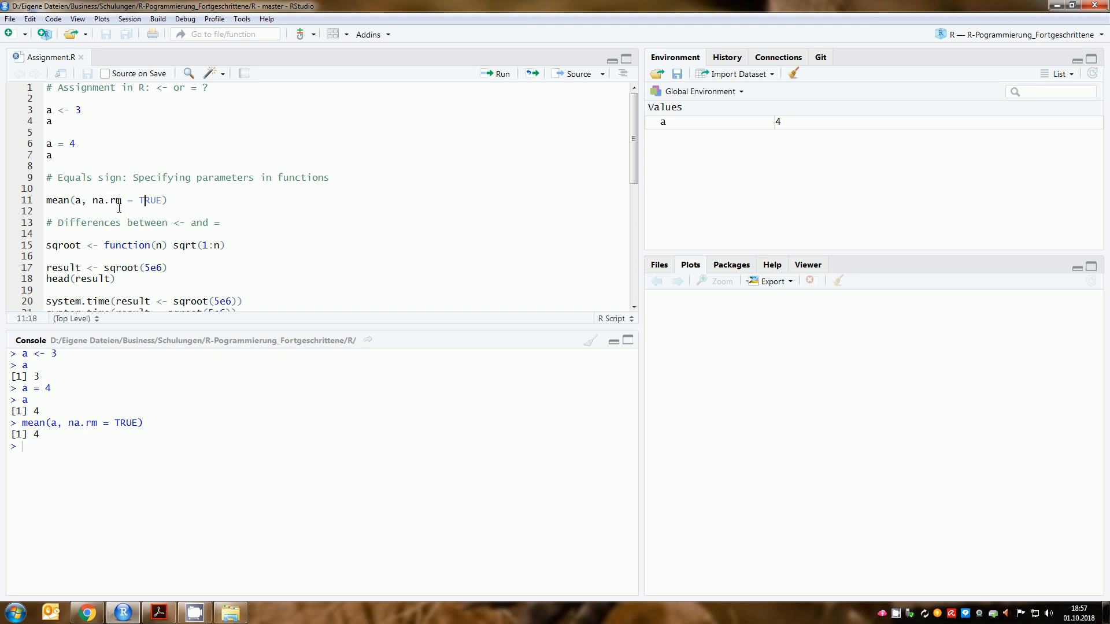
{"action": "left_click", "coordinate": [147, 210]}
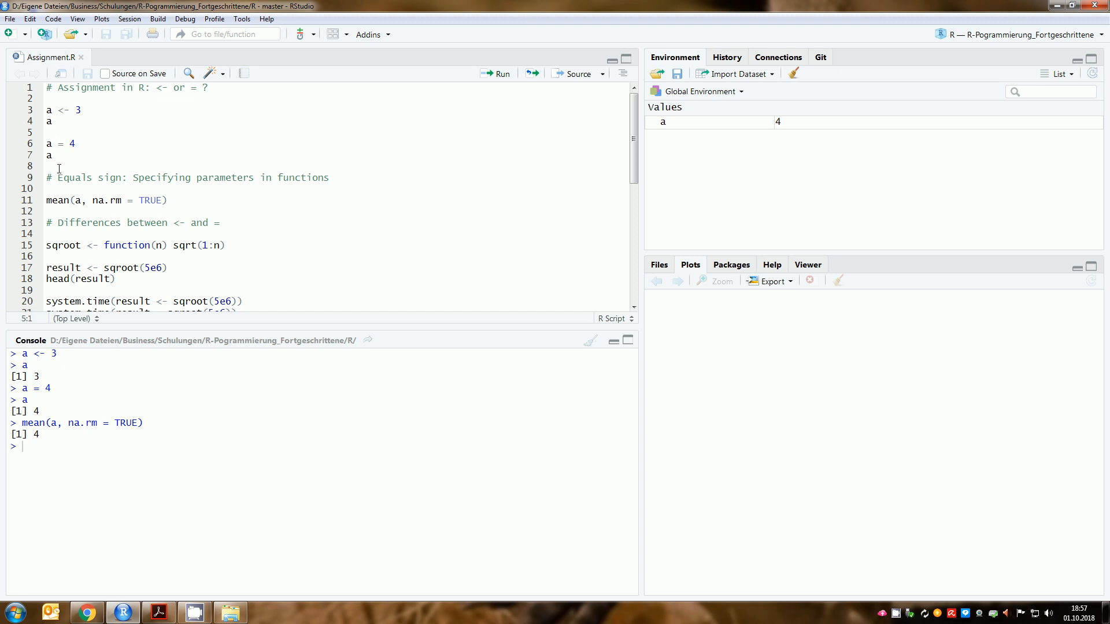
Define sqroot <- function(n) sqrt(1:n) so it lists under Functions
{"action": "left_click", "coordinate": [47, 188]}
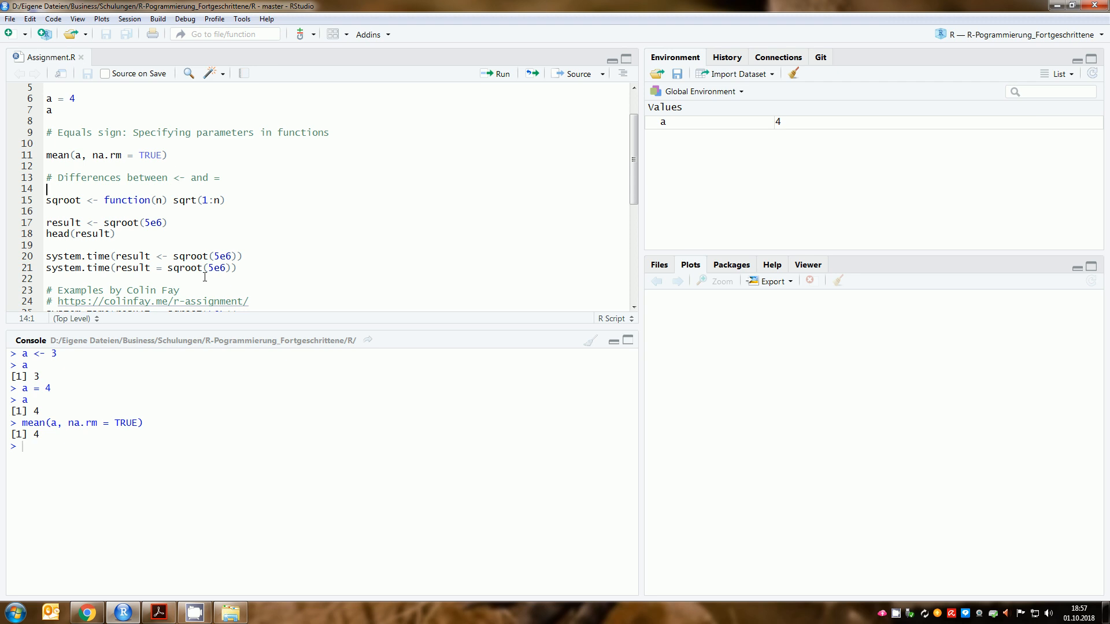
{"action": "mouse_move", "coordinate": [66, 200]}
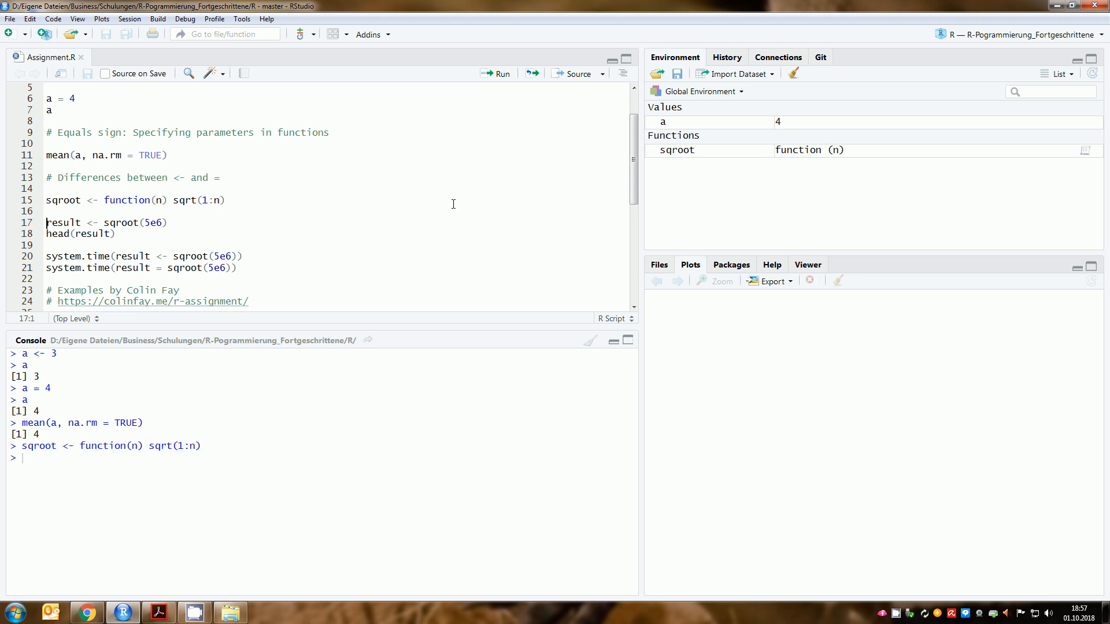
{"action": "mouse_move", "coordinate": [665, 72]}
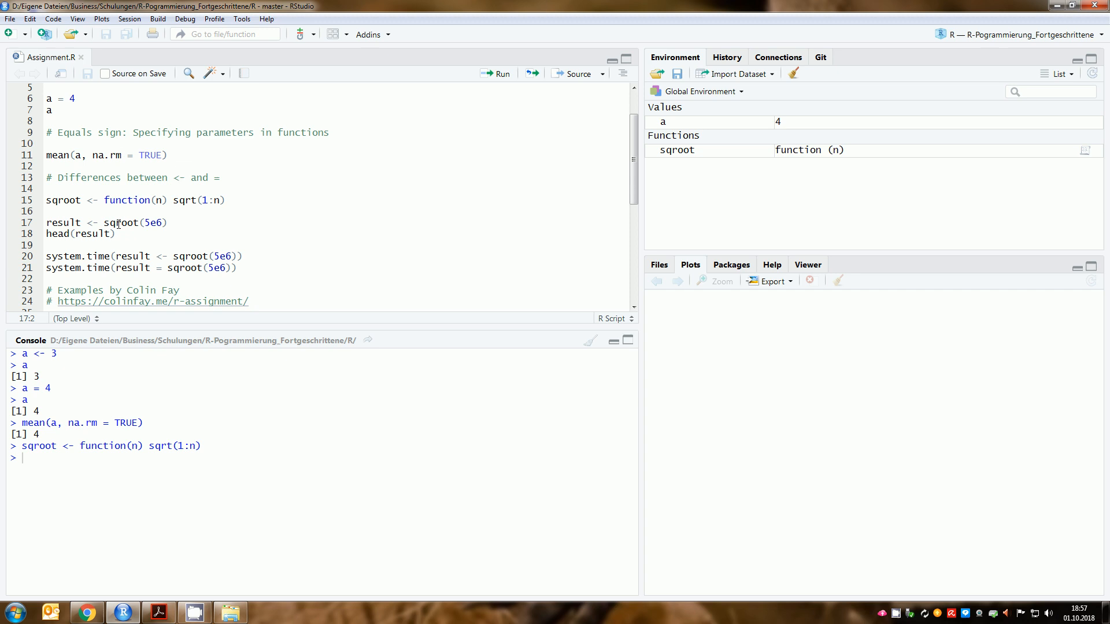
Run result <- sqroot(5e6) and head(result), highlighting the first printed square root
{"action": "left_click", "coordinate": [150, 221]}
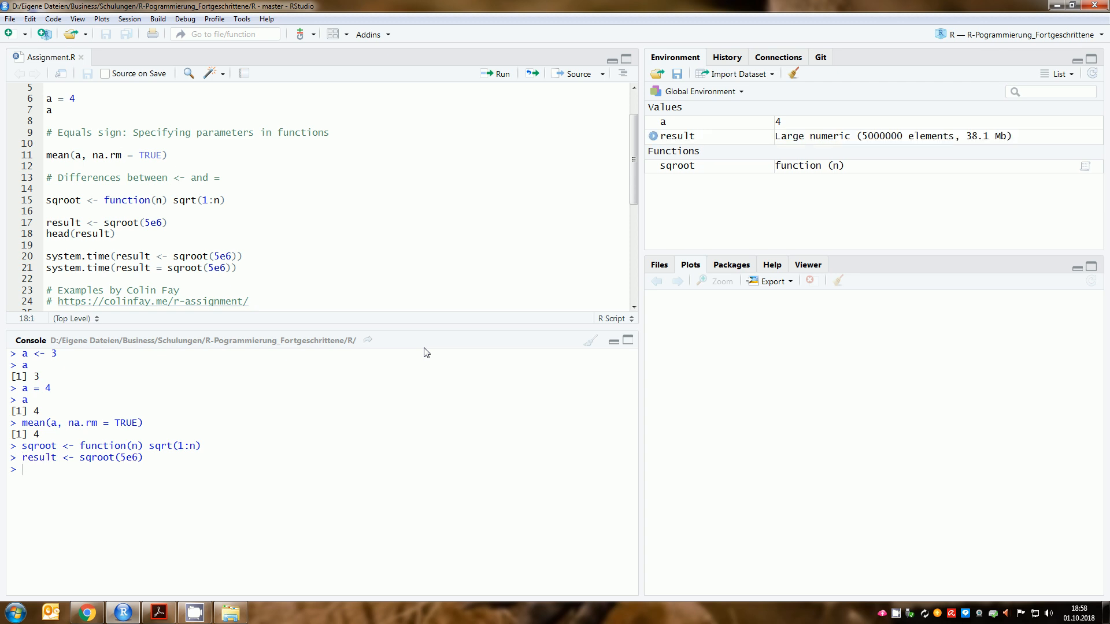
{"action": "mouse_move", "coordinate": [677, 63]}
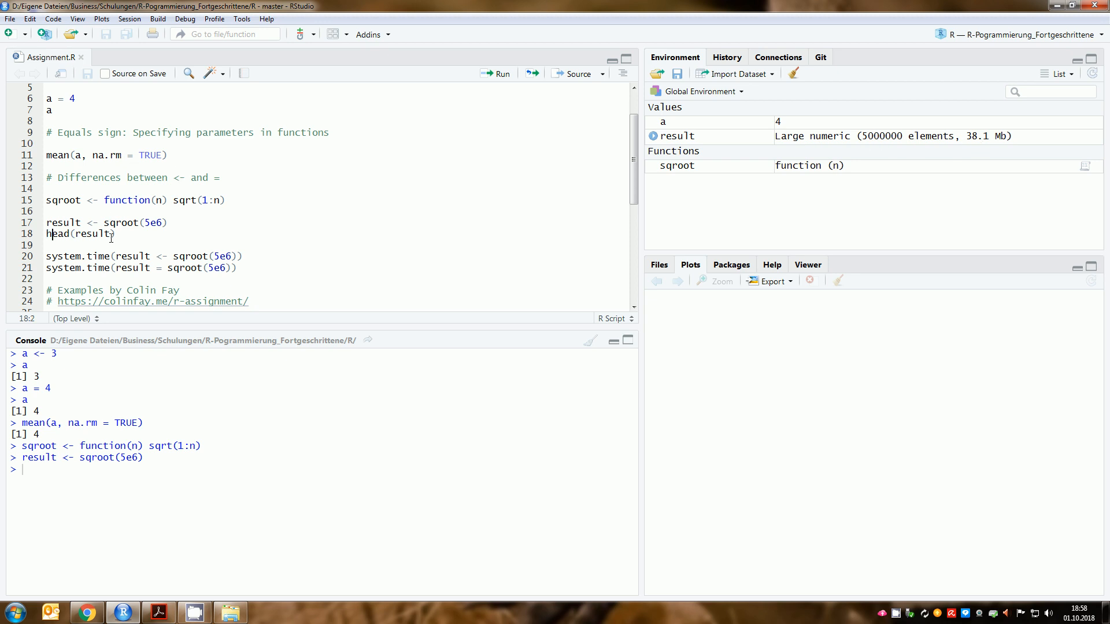
{"action": "mouse_move", "coordinate": [468, 293]}
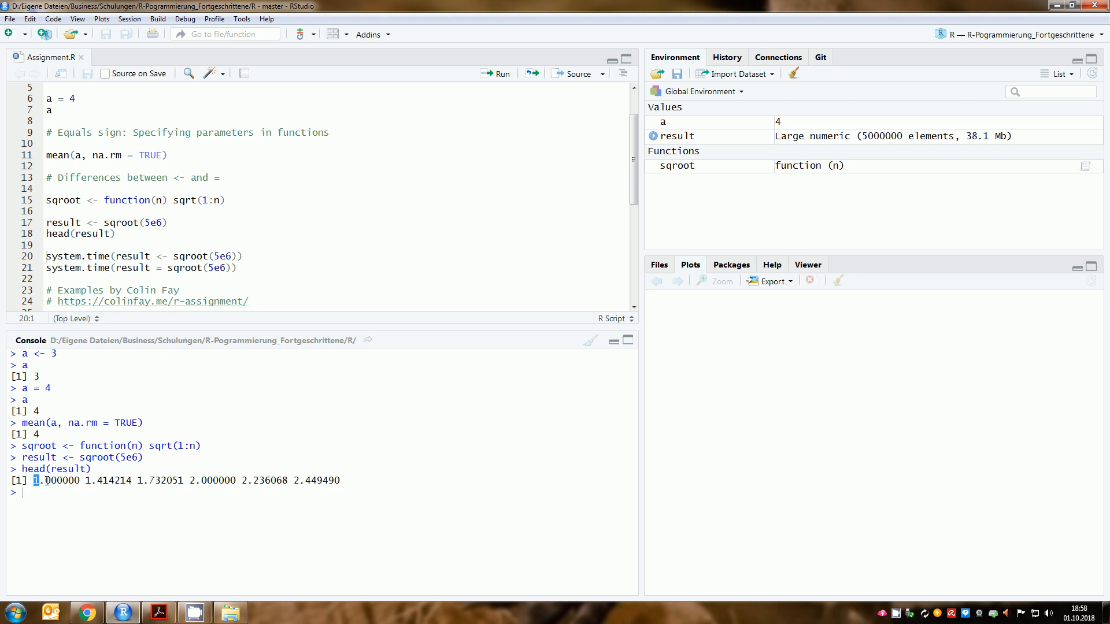
{"action": "left_click_drag", "start_coordinate": [34, 480], "coordinate": [63, 480]}
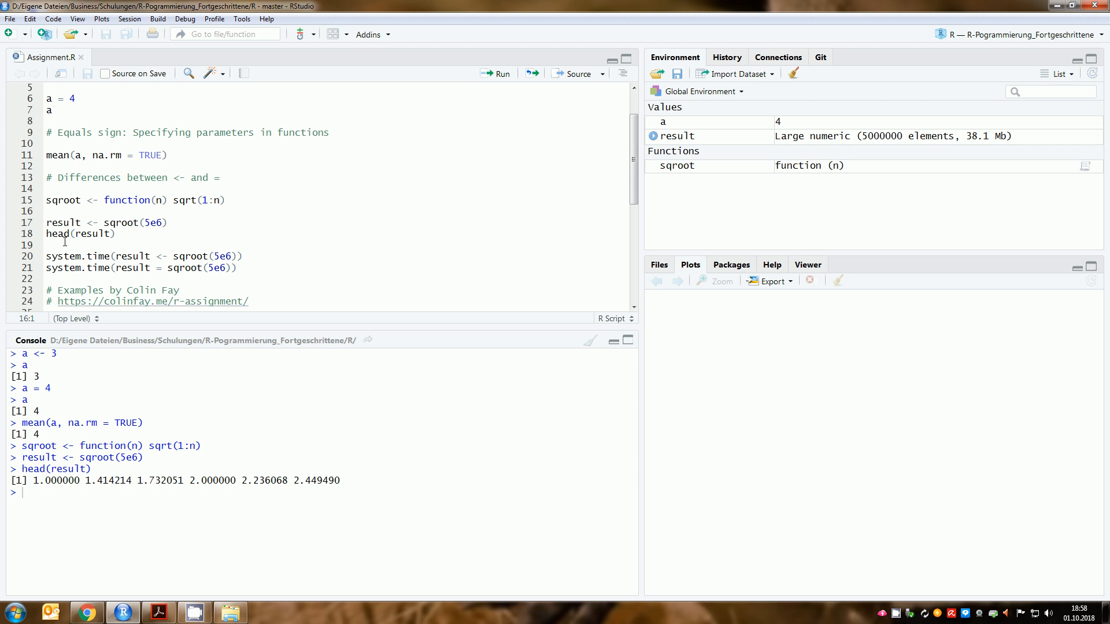
Run both system.time calls and highlight the = and result argument in the failing one
{"action": "left_click", "coordinate": [50, 243]}
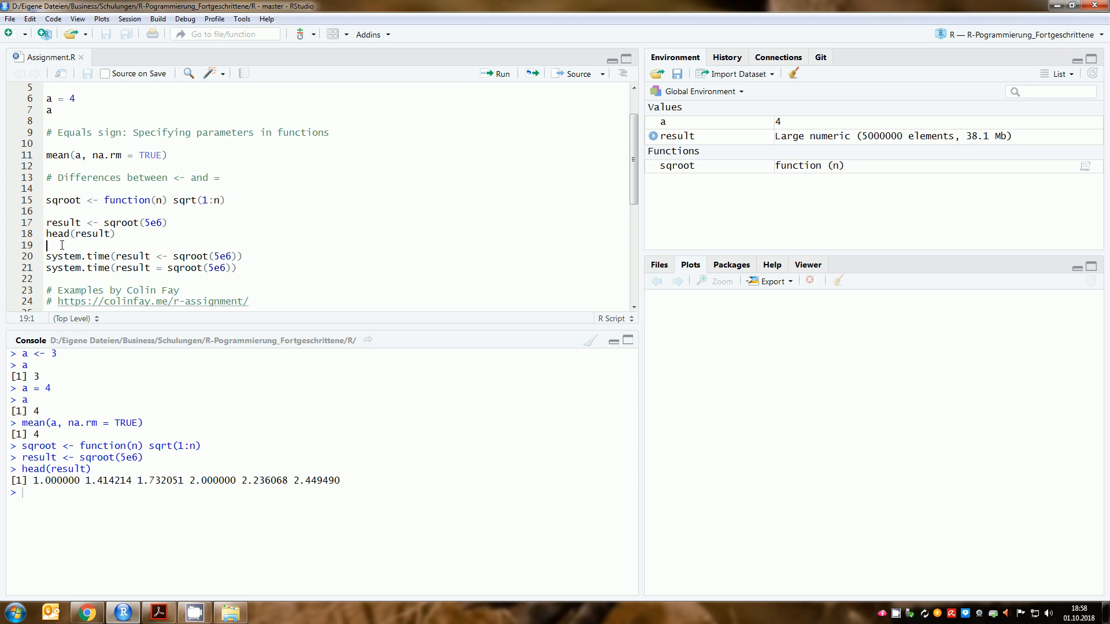
{"action": "scroll", "scroll_direction": "down", "scroll_amount": 3}
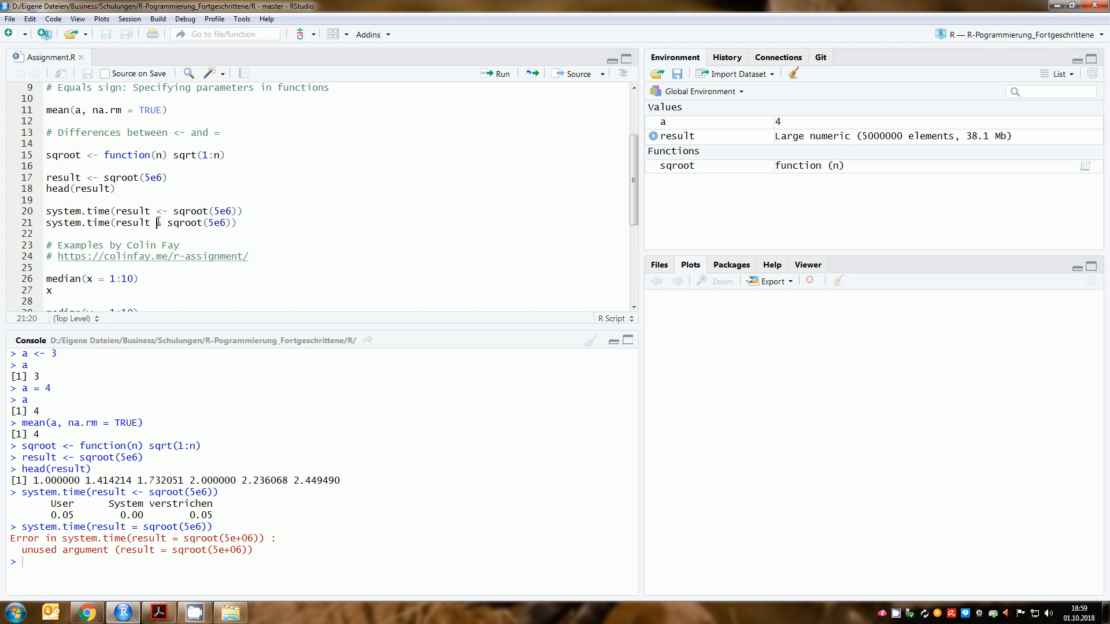
{"action": "double_click", "coordinate": [131, 222]}
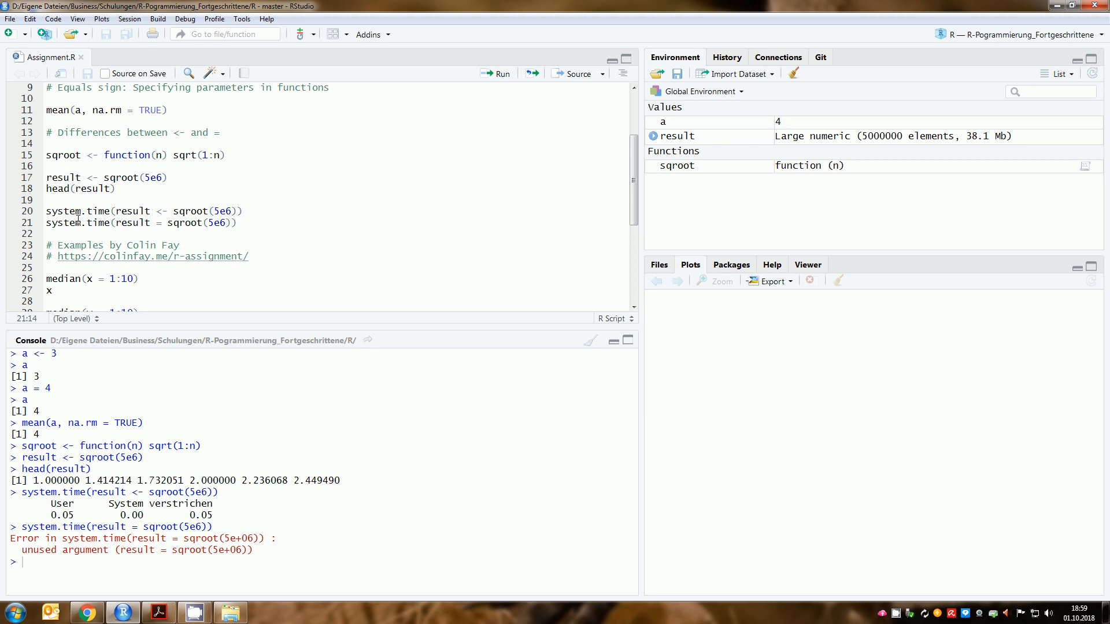
{"action": "double_click", "coordinate": [131, 222]}
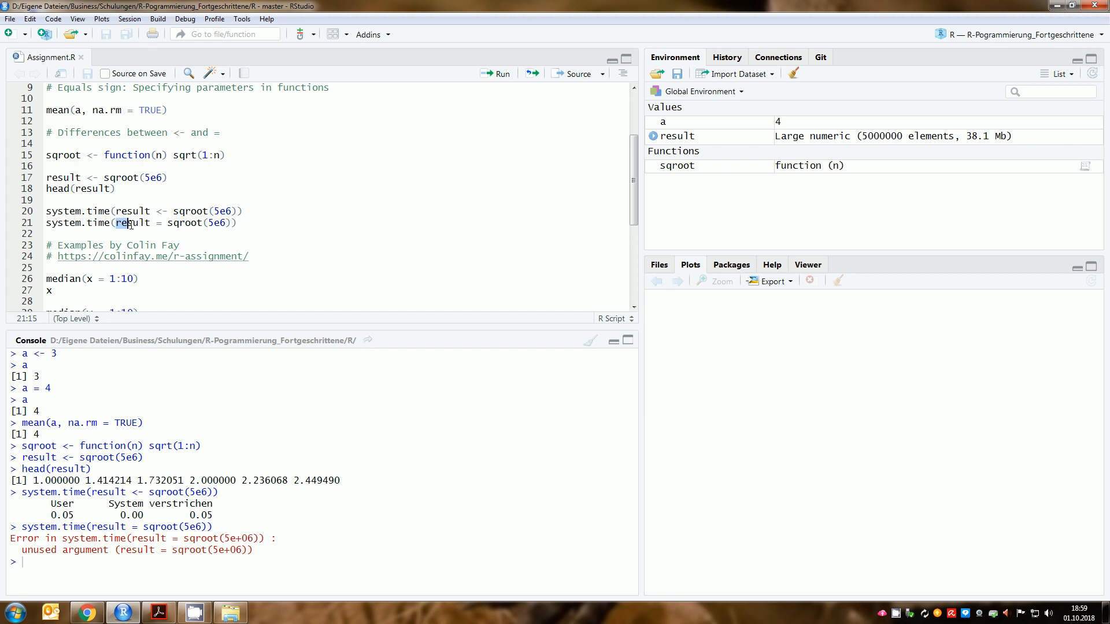
{"action": "double_click", "coordinate": [129, 222]}
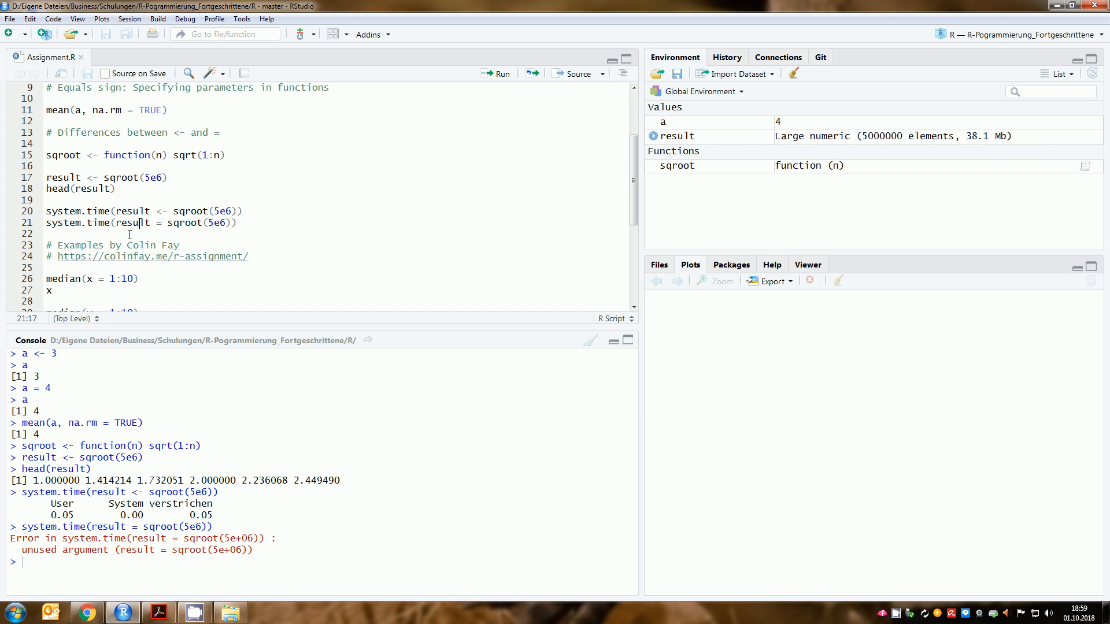
{"action": "left_click", "coordinate": [110, 233]}
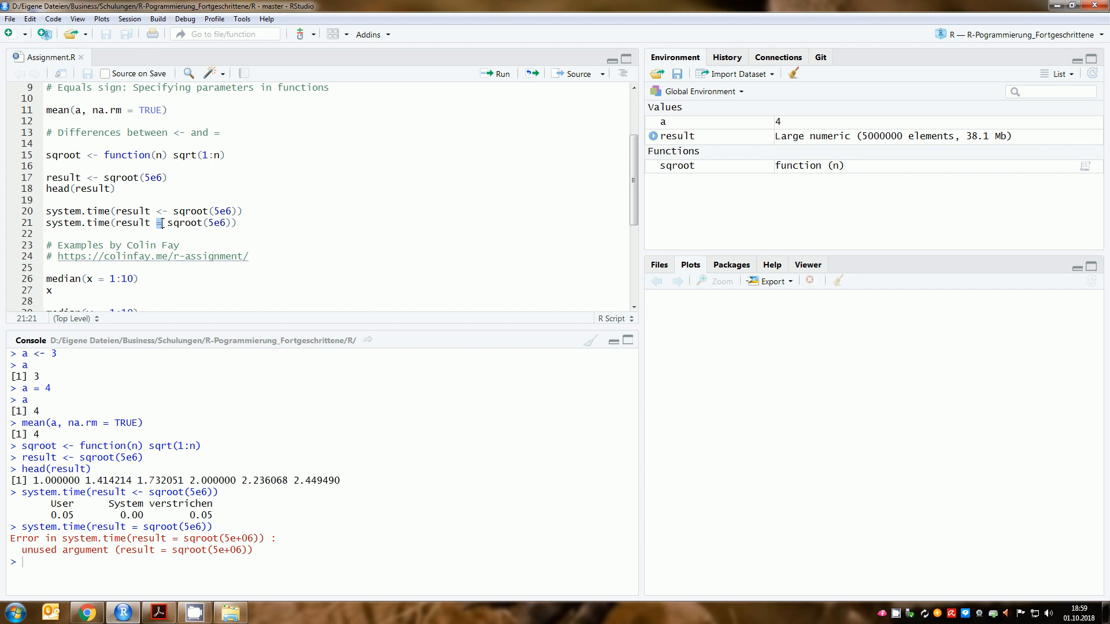
Run median(x = 1:10), x, median(y = 1:10) and ?median, getting 5.5, two errors and the help page
{"action": "scroll", "scroll_direction": "down", "scroll_amount": 3}
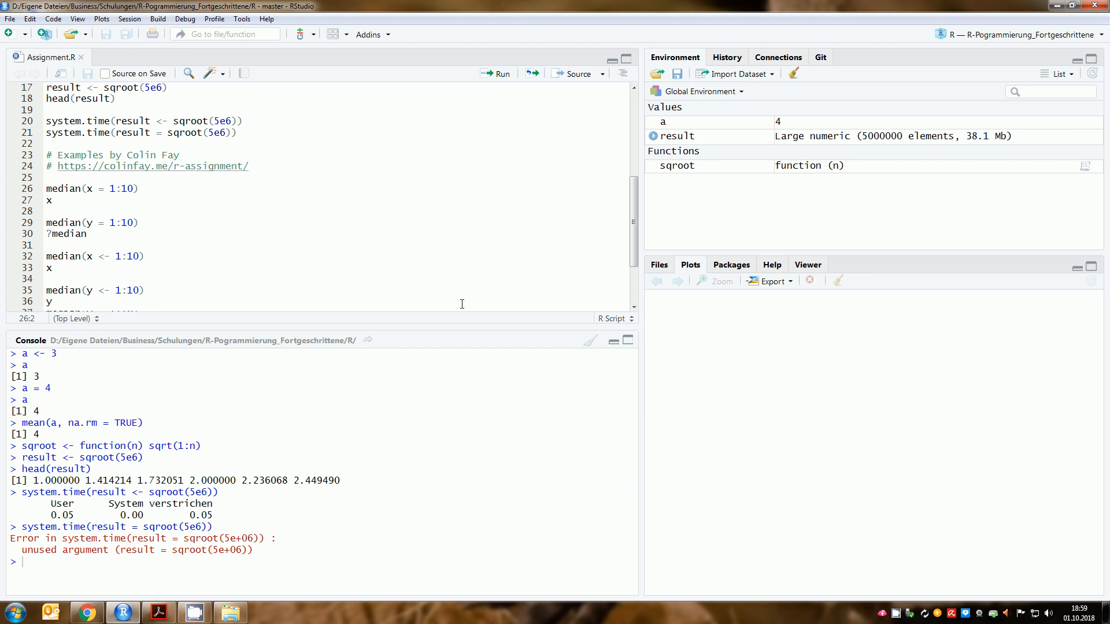
{"action": "left_click", "coordinate": [46, 188]}
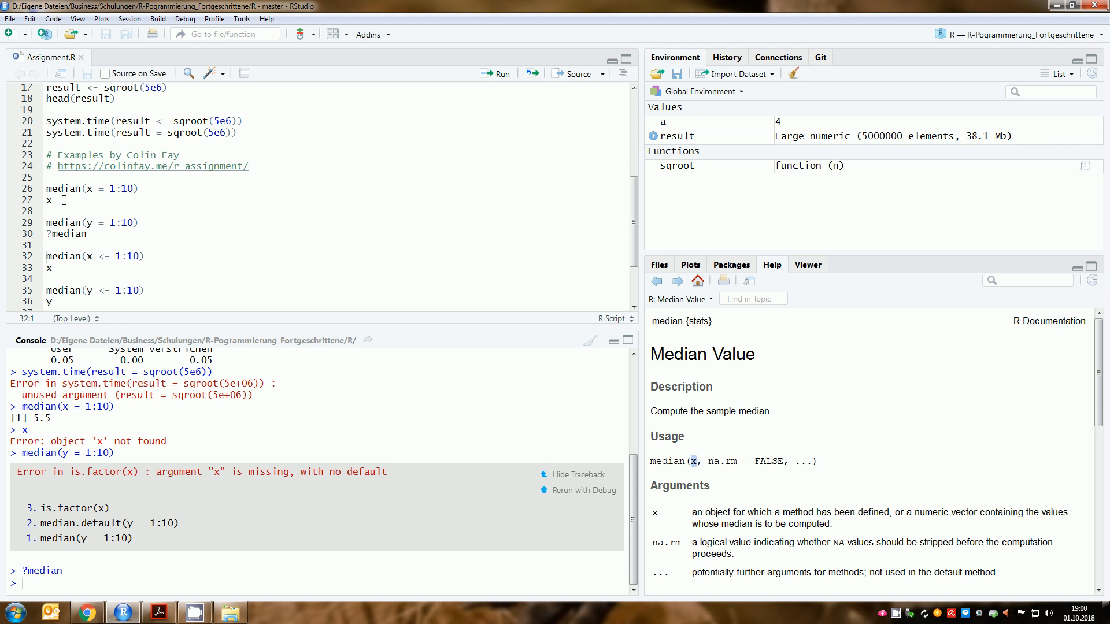
{"action": "left_click", "coordinate": [58, 189]}
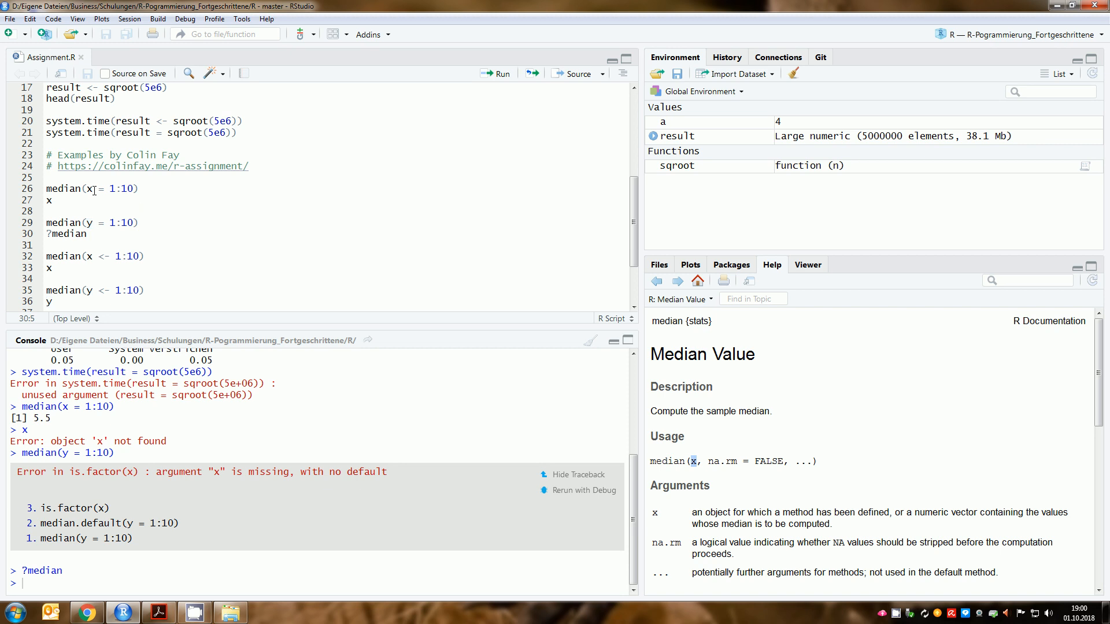
Run median(x <- 1:10), x, median(y <- 1:10), y, returning 5.5 and creating x and y as 1:10
{"action": "left_click", "coordinate": [99, 189]}
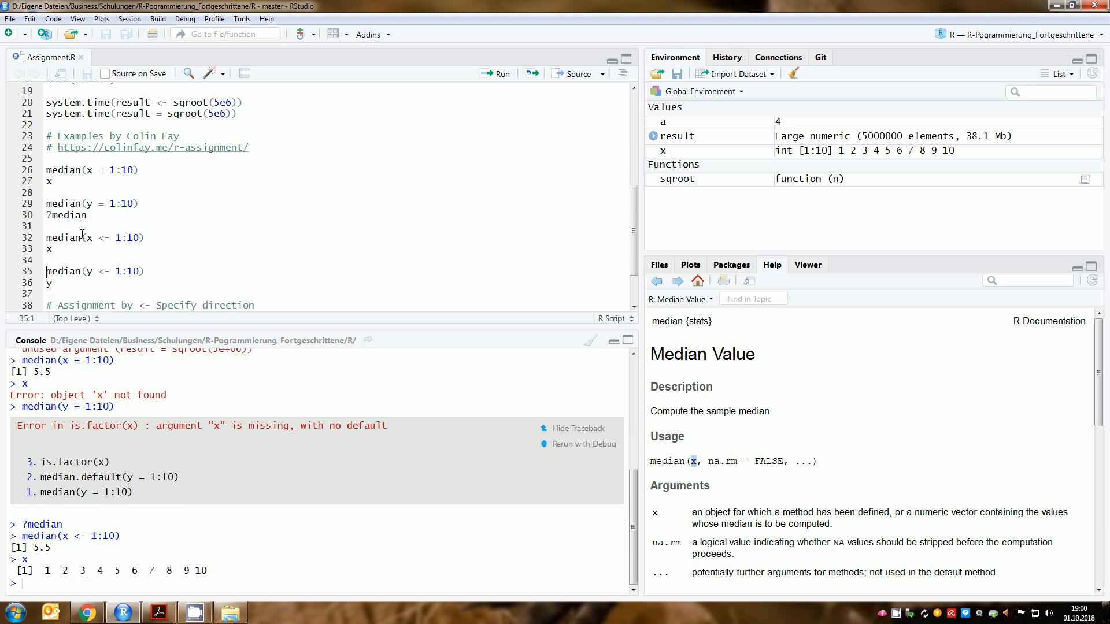
{"action": "left_click_drag", "start_coordinate": [84, 238], "coordinate": [141, 238]}
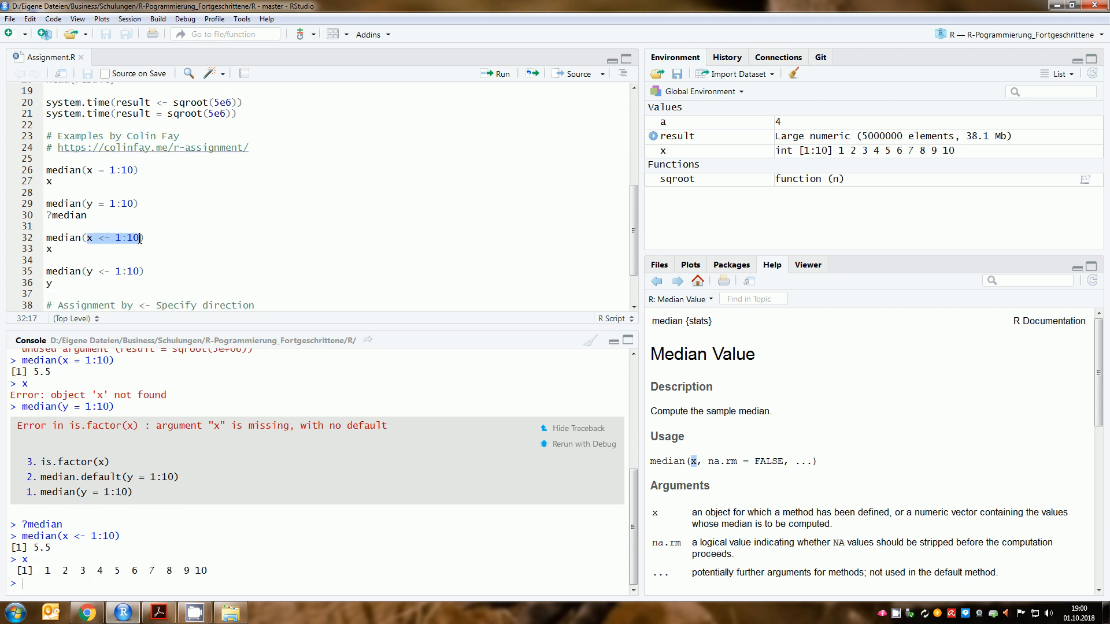
{"action": "left_click", "coordinate": [90, 237]}
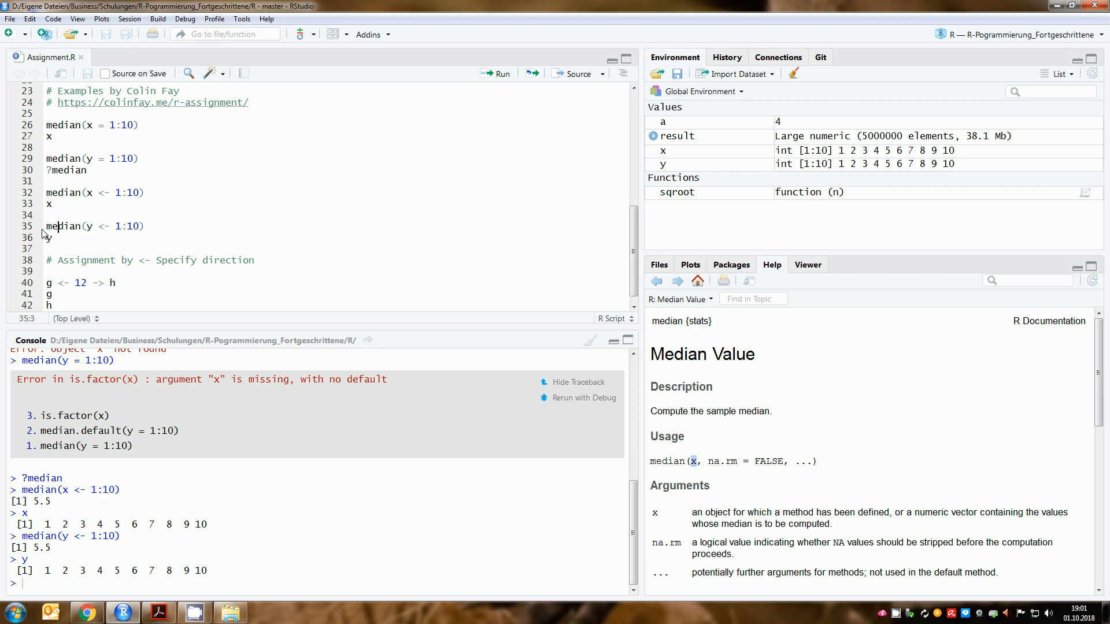
Add <- to the direction comment, run g <- 12 -> h, g, h and highlight the printed 12s
{"action": "left_click", "coordinate": [51, 249]}
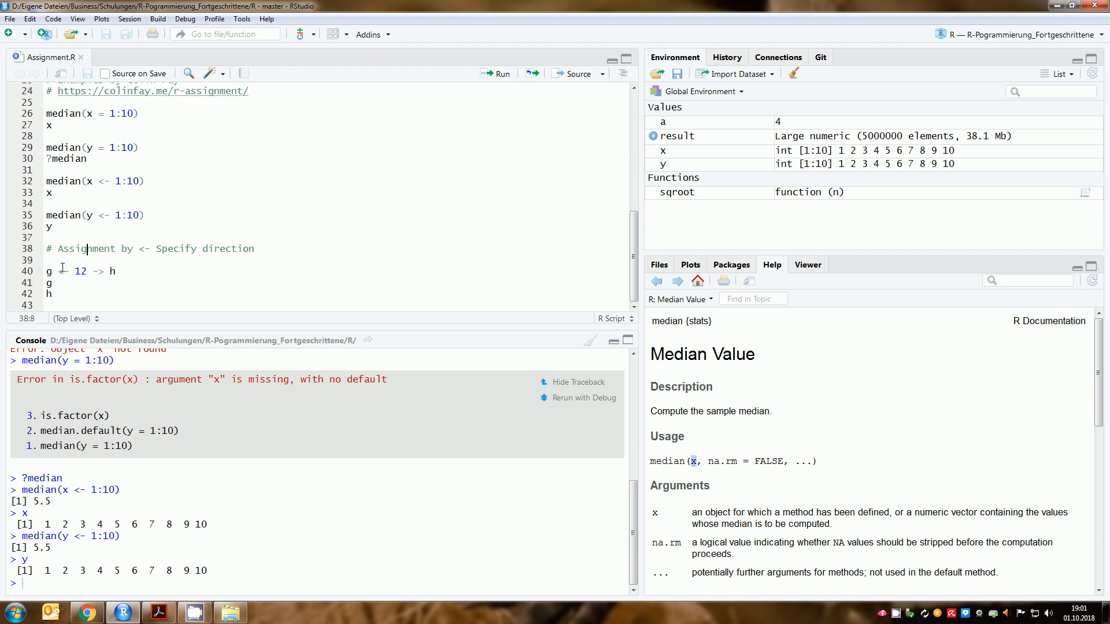
{"action": "type", "text": "<-"}
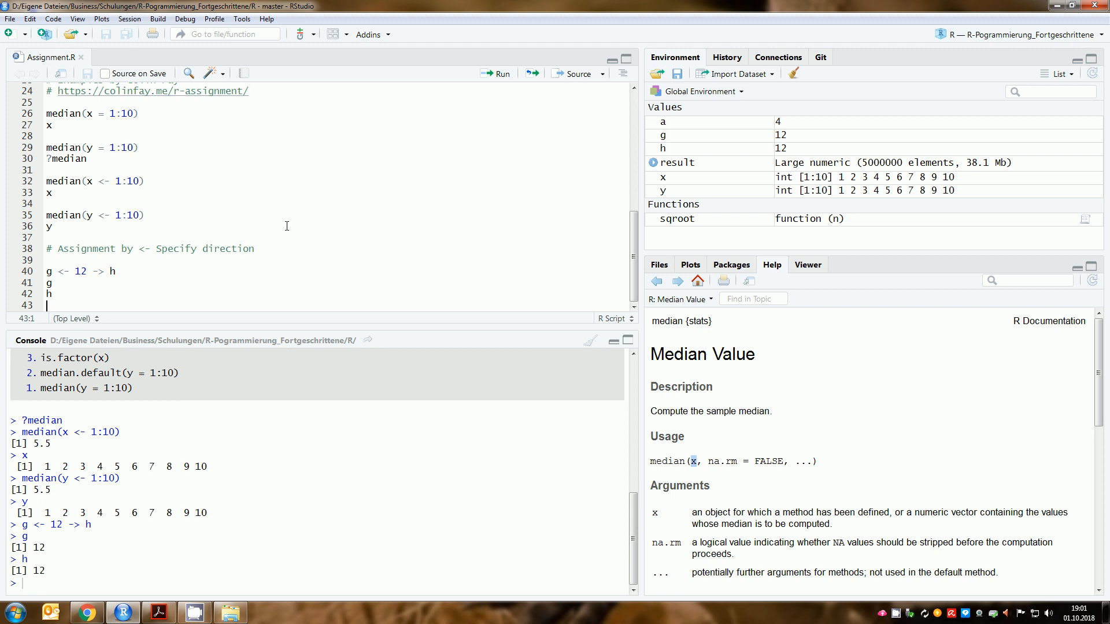
{"action": "mouse_move", "coordinate": [52, 530]}
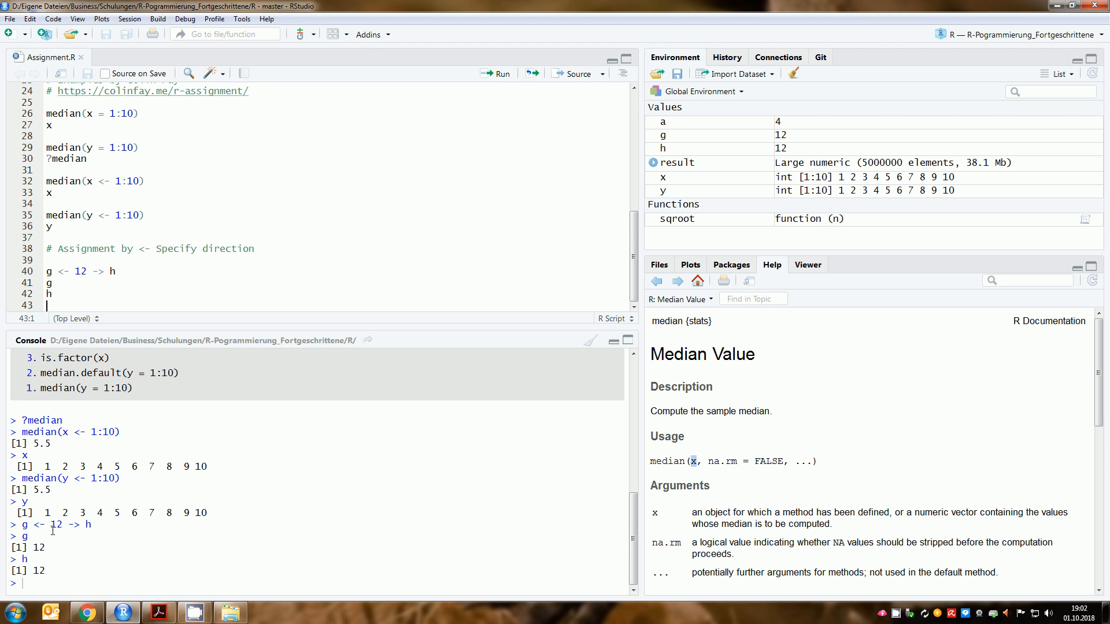
{"action": "double_click", "coordinate": [38, 547]}
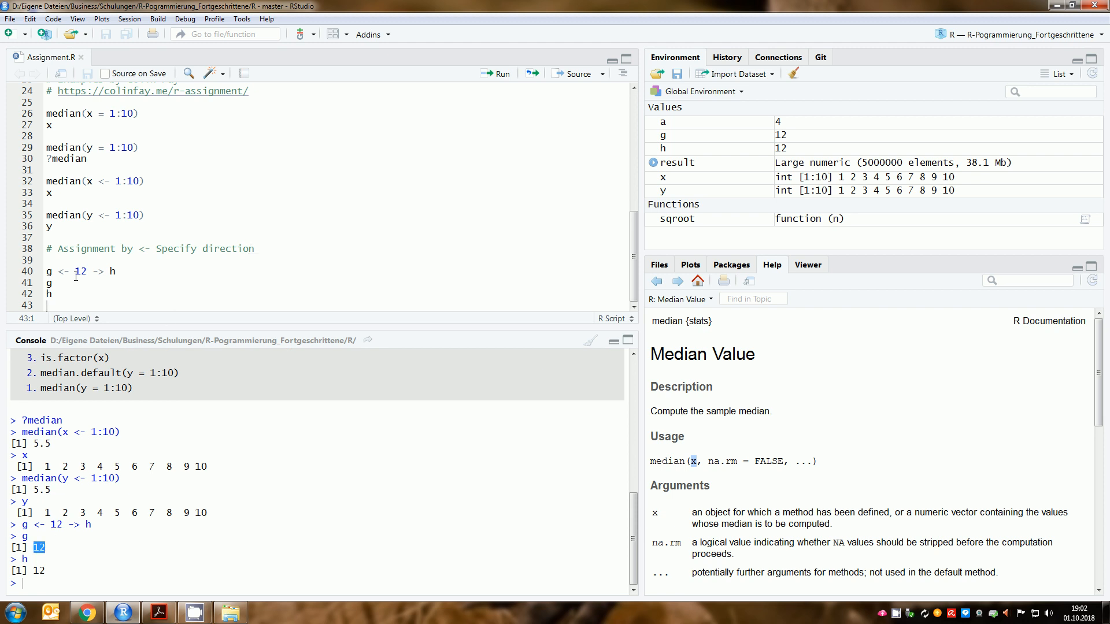
{"action": "double_click", "coordinate": [79, 271]}
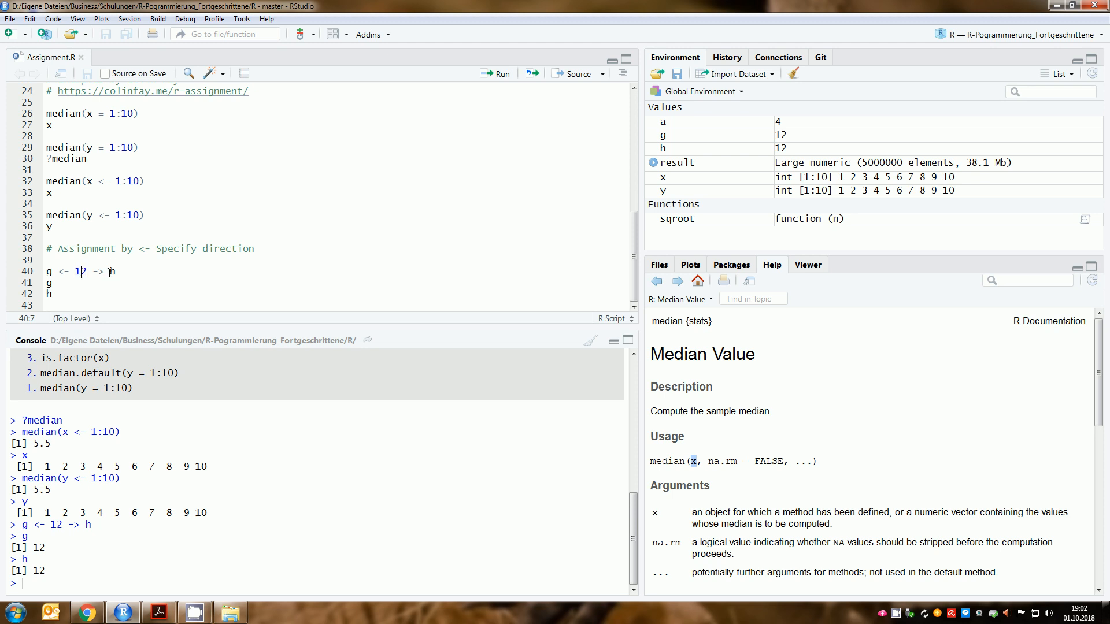
{"action": "double_click", "coordinate": [100, 270]}
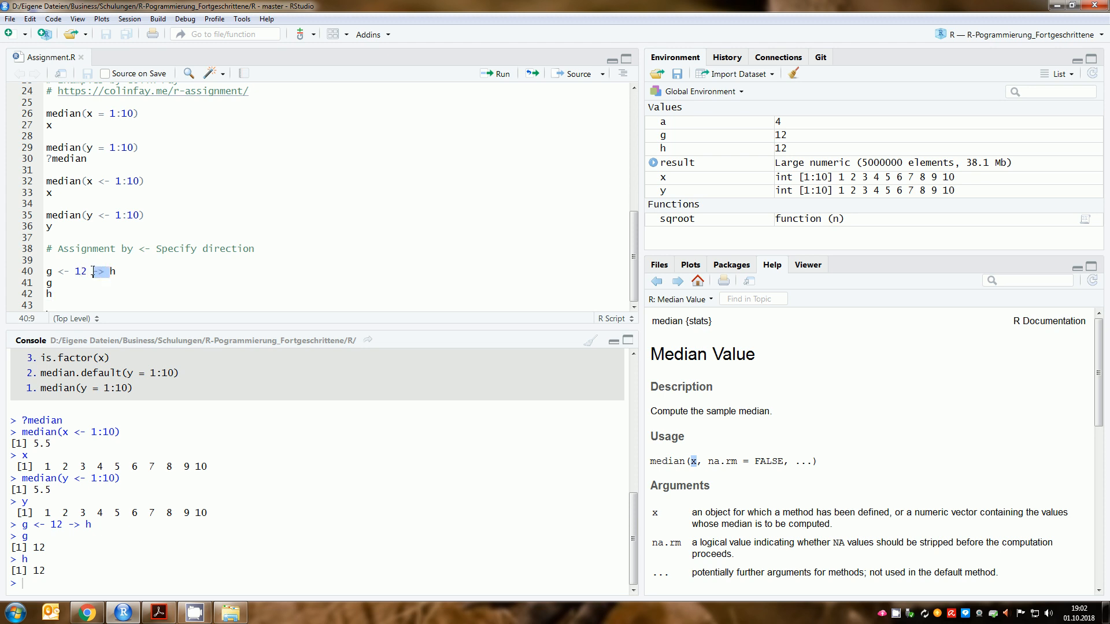